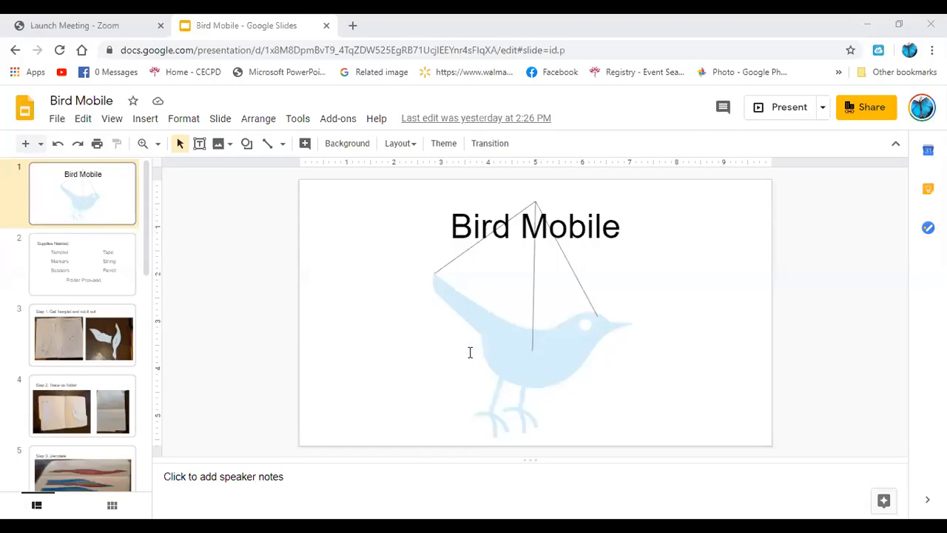
mouse_move(471, 352)
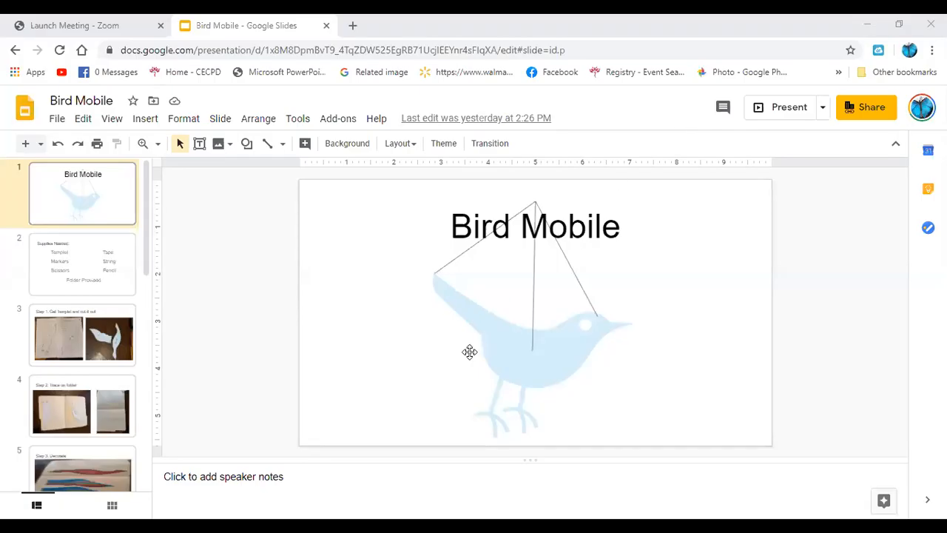
mouse_move(462, 342)
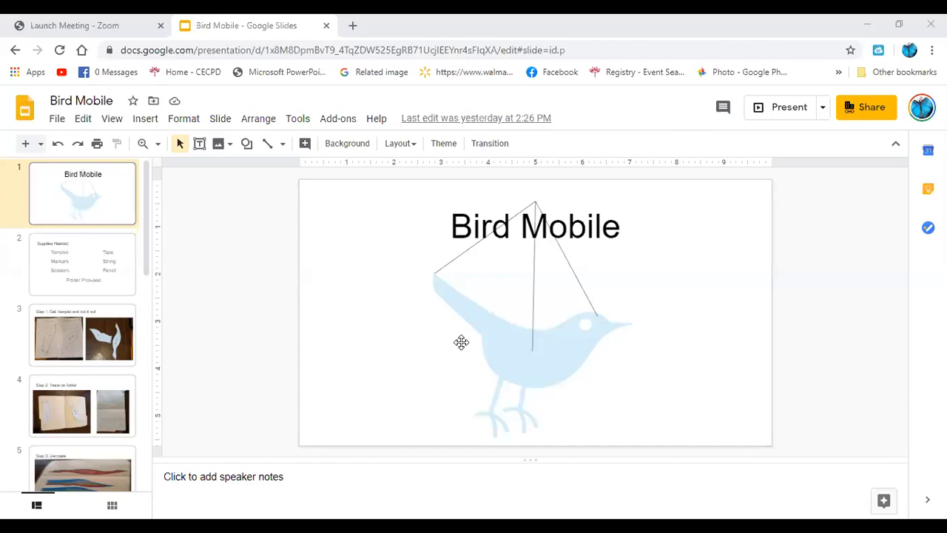
mouse_move(157, 492)
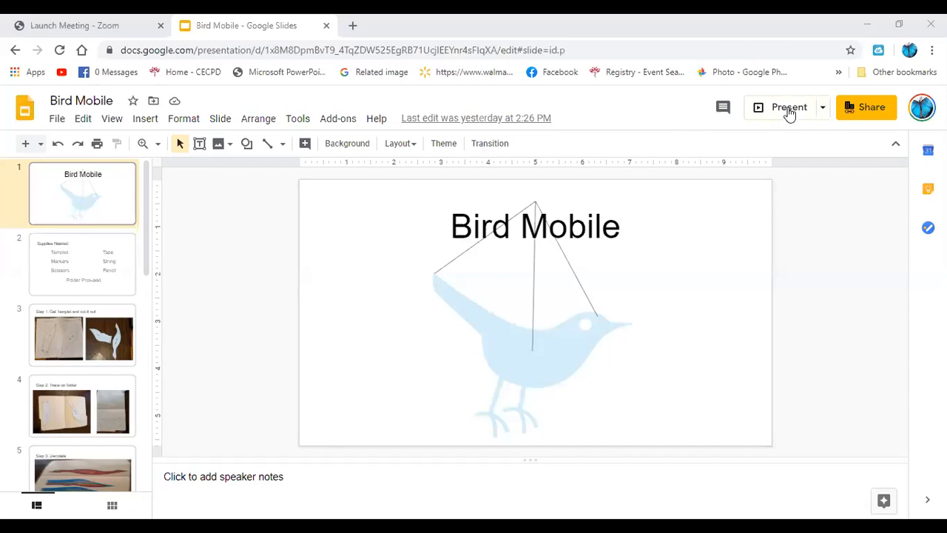
Step: Start presenting full screen and advance to slide 2, Supplies Needed: templet, markers, scissors, tape, string, pencil
left_click(789, 106)
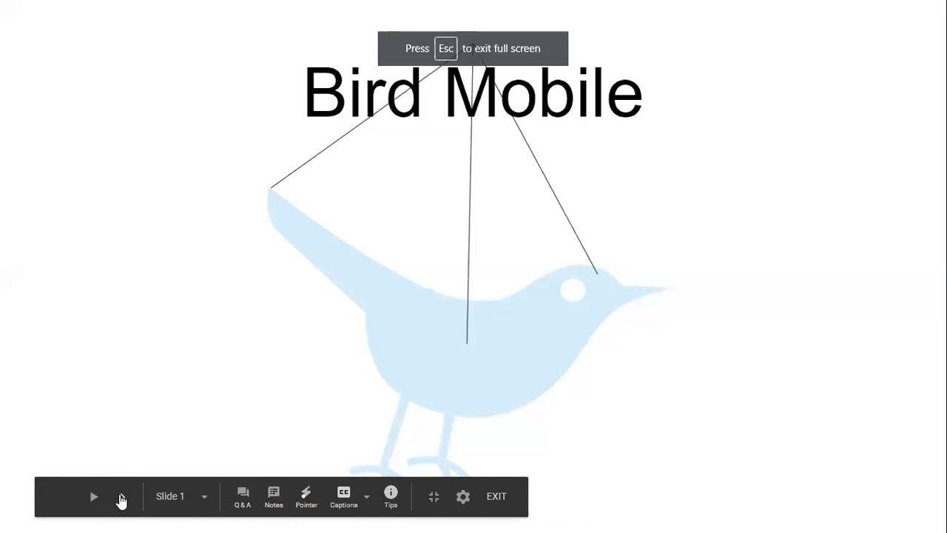
left_click(93, 495)
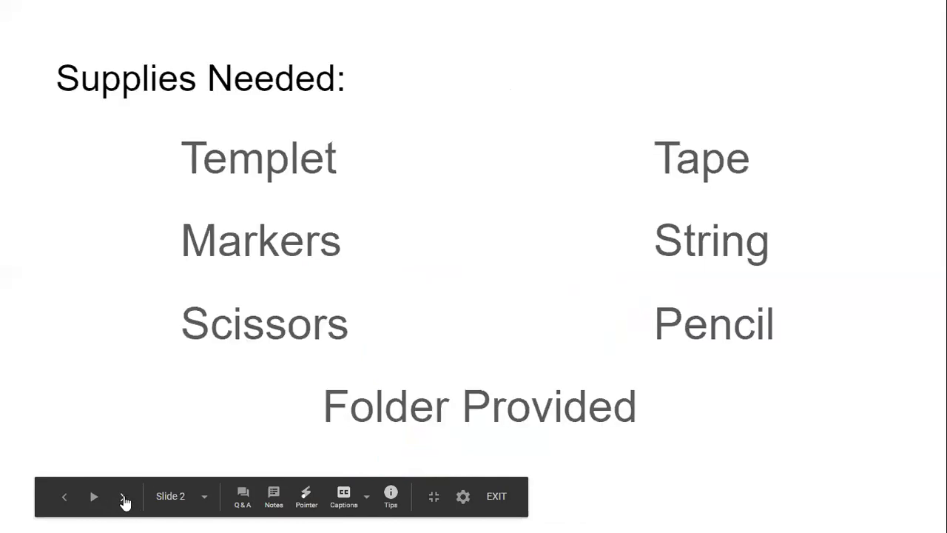
mouse_move(118, 494)
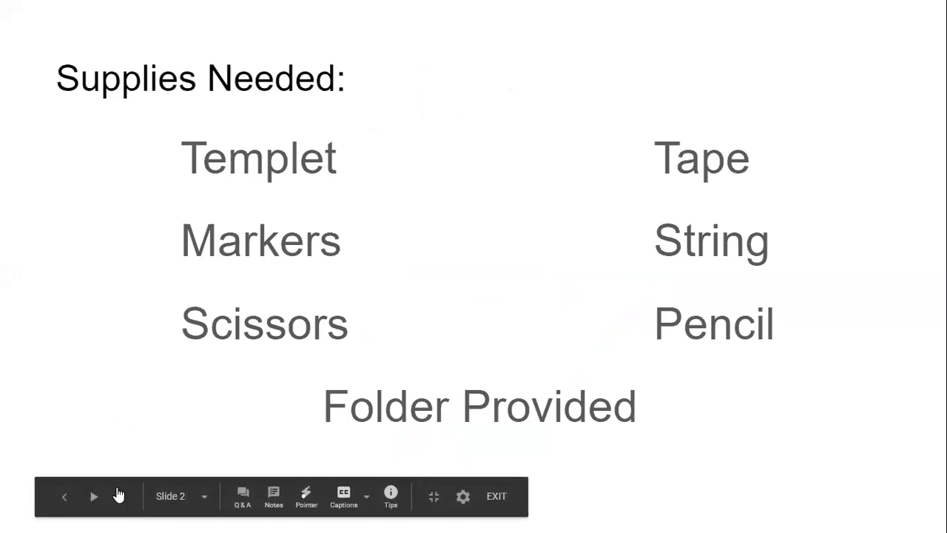
Step: Advance past Step 1 (get templet and cut it out) to slide 4, Step 2: trace on folder
left_click(95, 496)
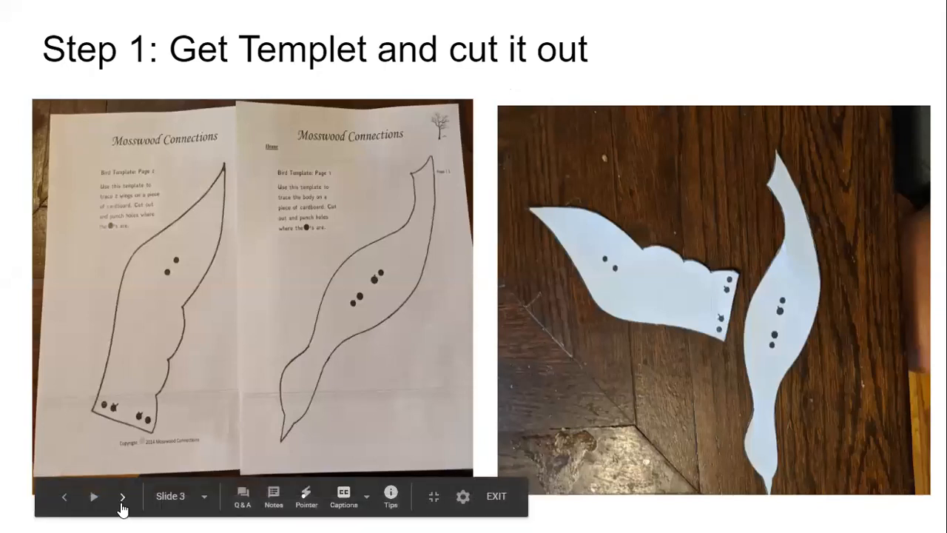
left_click(122, 497)
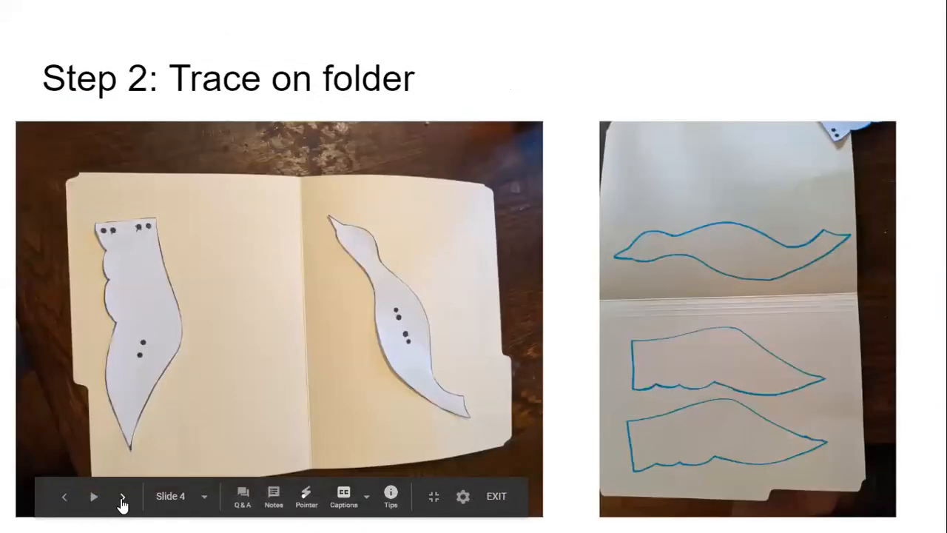
mouse_move(121, 497)
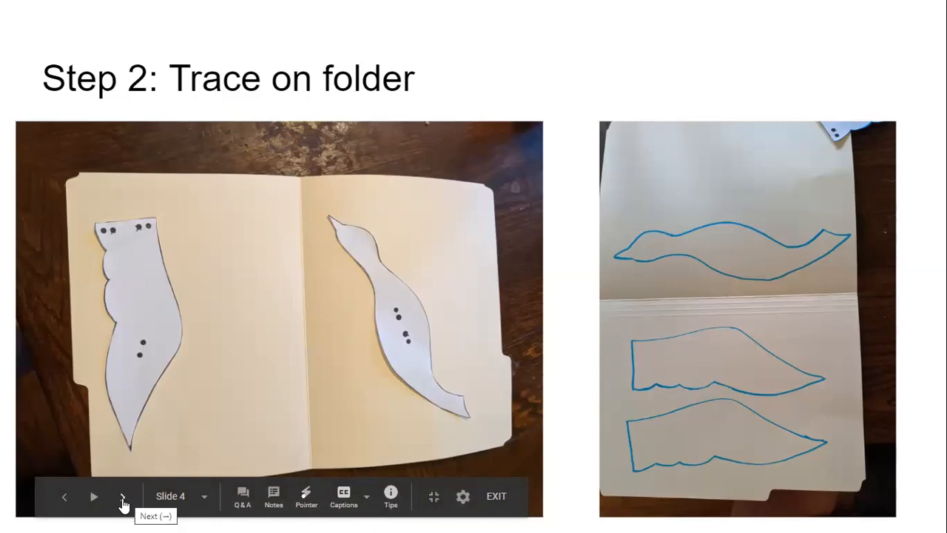
Step: Advance past Step 3: Decorate to slide 6, Step 4: poke holes in templet then dot on bird
left_click(121, 497)
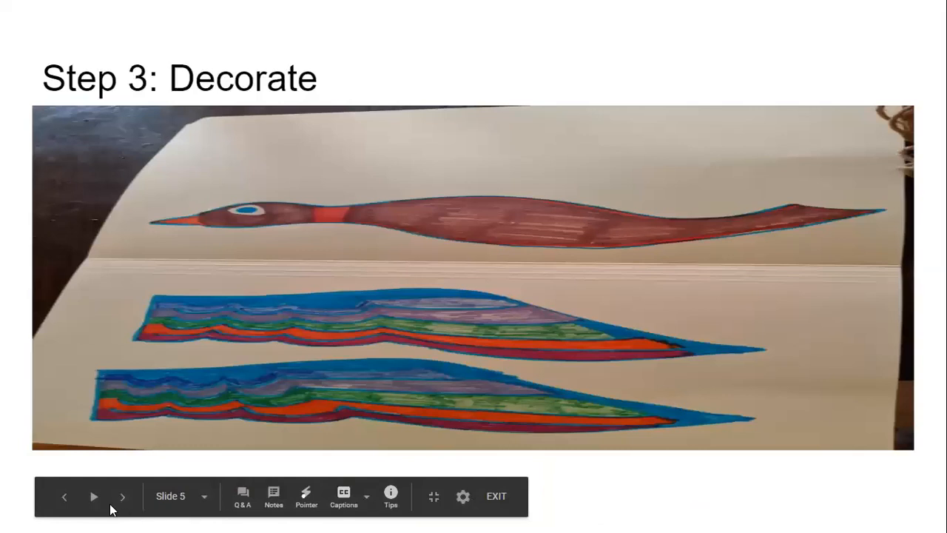
mouse_move(122, 498)
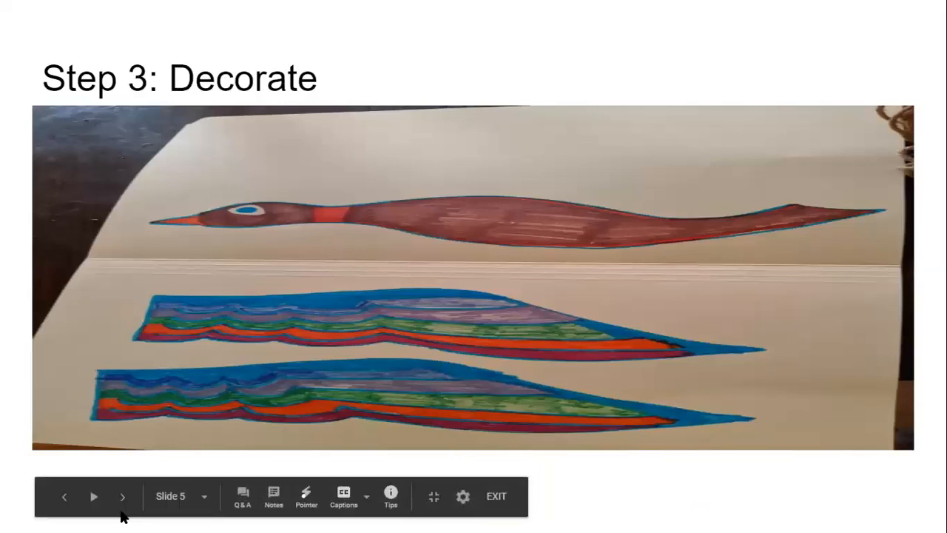
left_click(121, 496)
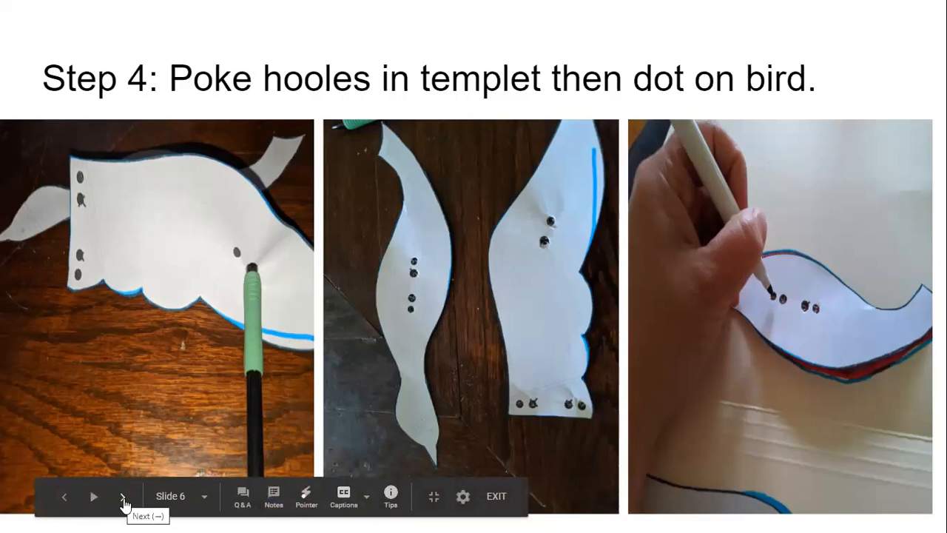
Step: Advance past Step 5 (poke holes in decorated bird) to slide 8, Step 6: Fold Wings
left_click(124, 498)
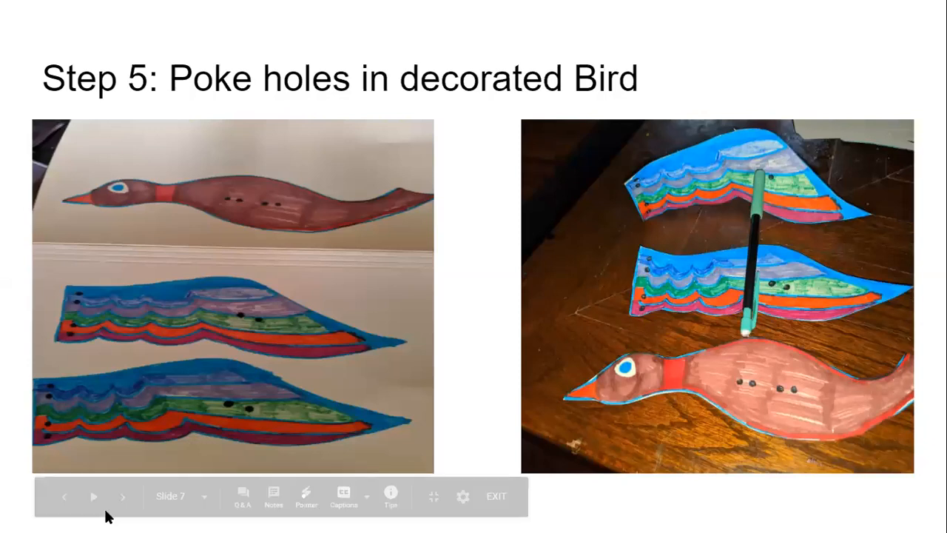
mouse_move(122, 498)
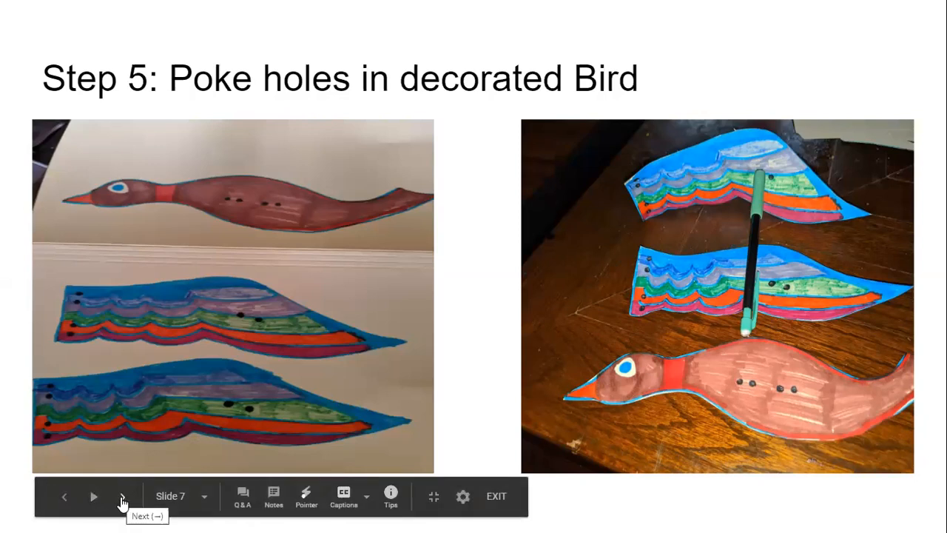
left_click(121, 495)
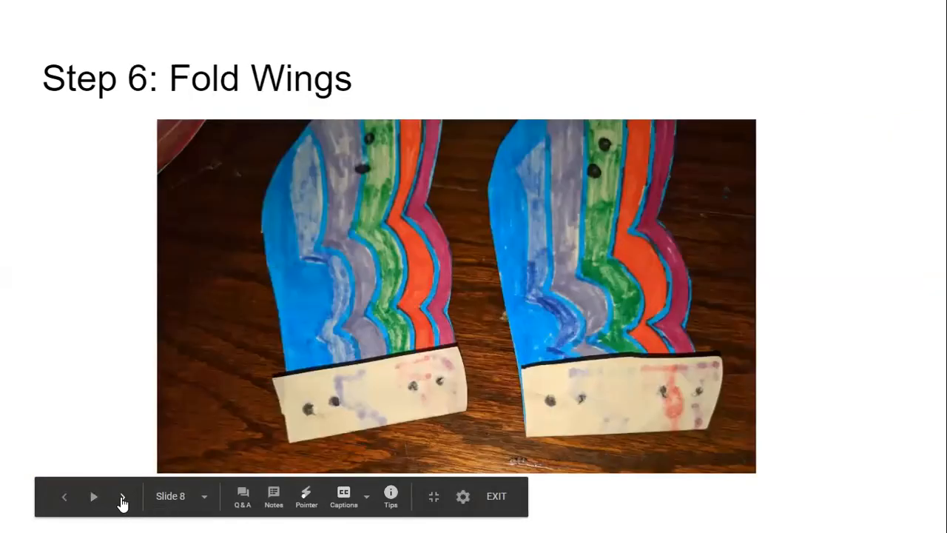
Step: Advance past Step 7: Line holes up to slide 10, Step 8: tie pieces together with yarn
left_click(121, 496)
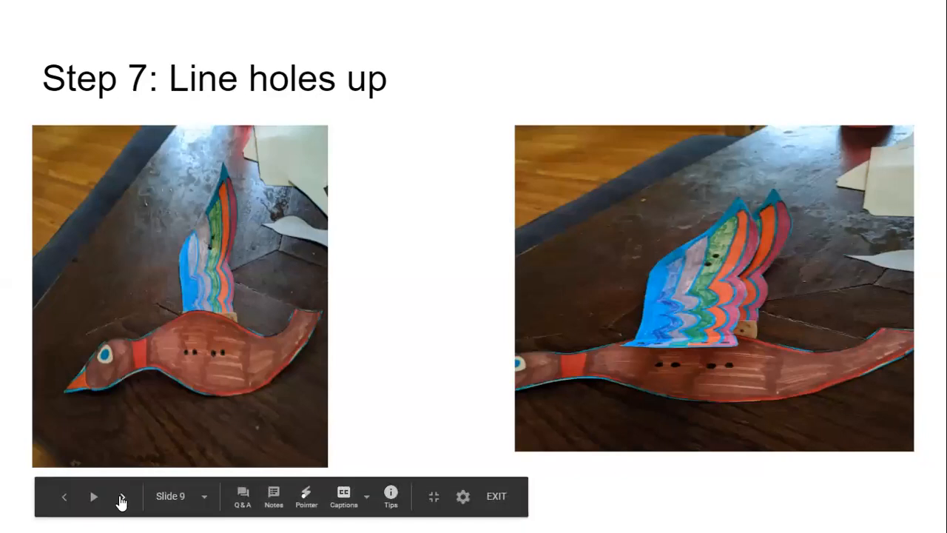
left_click(93, 496)
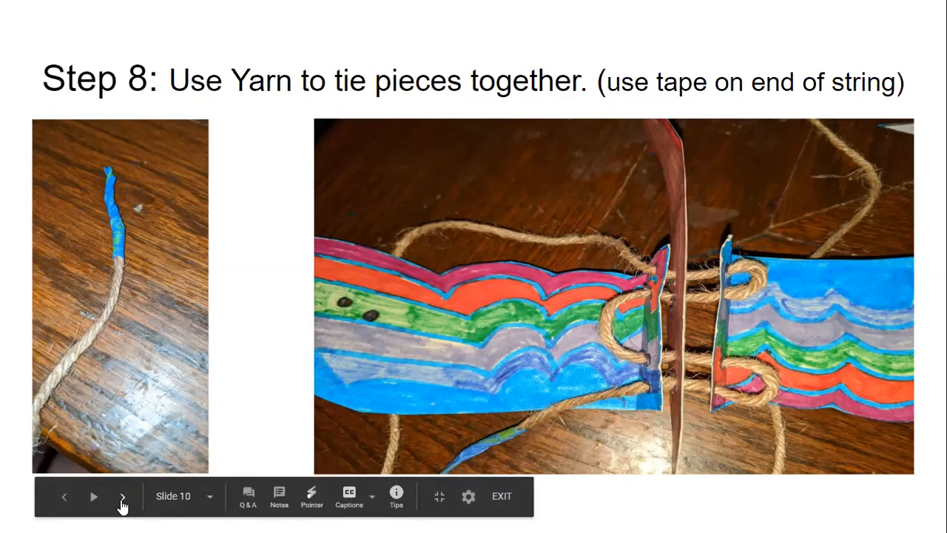
Step: Advance to slide 11, Step 9: Tie Wings
left_click(123, 498)
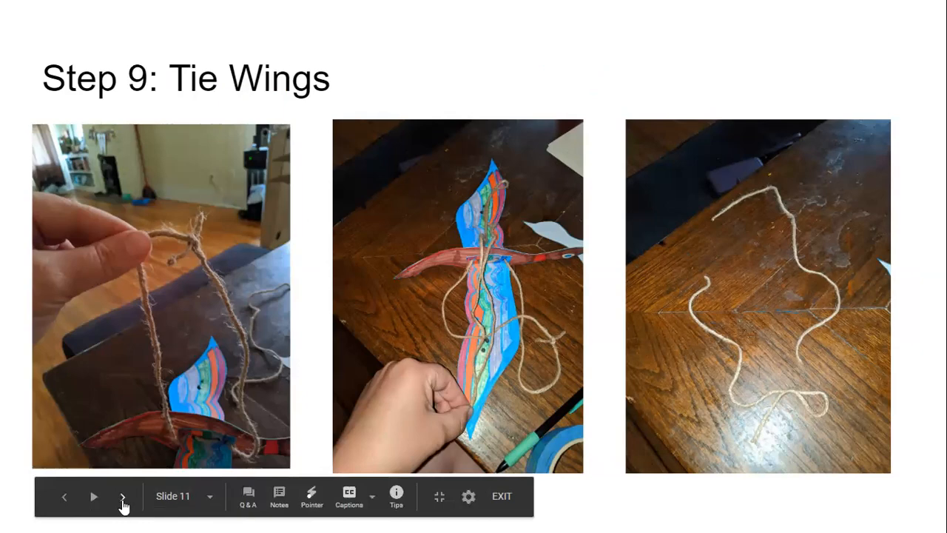
Step: Advance to slide 13, Step 10: Hang and Enjoy, with the finished bird mobile video
left_click(121, 497)
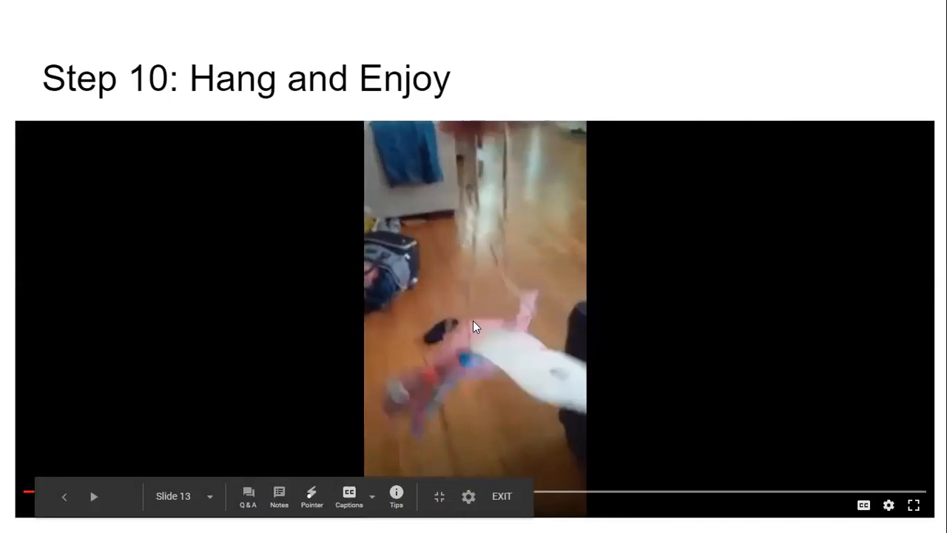